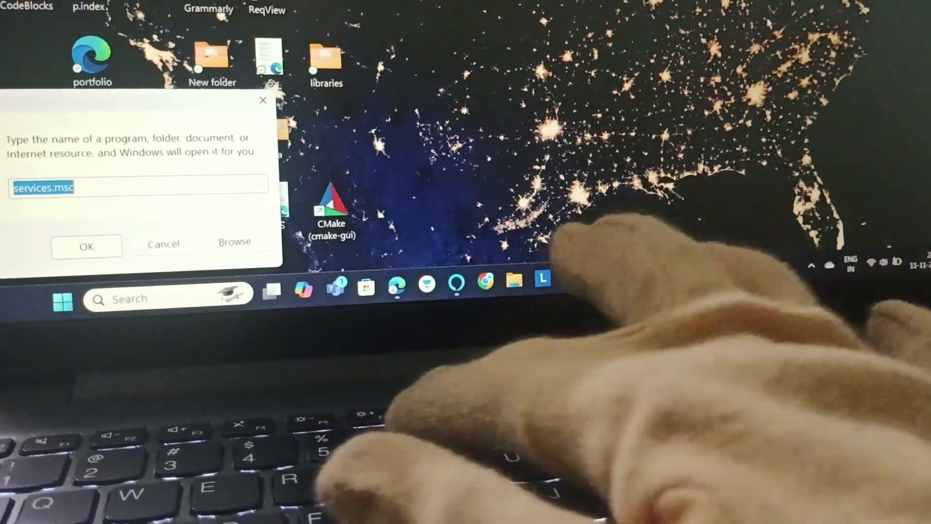
{"action": "type", "text": "TPM."}
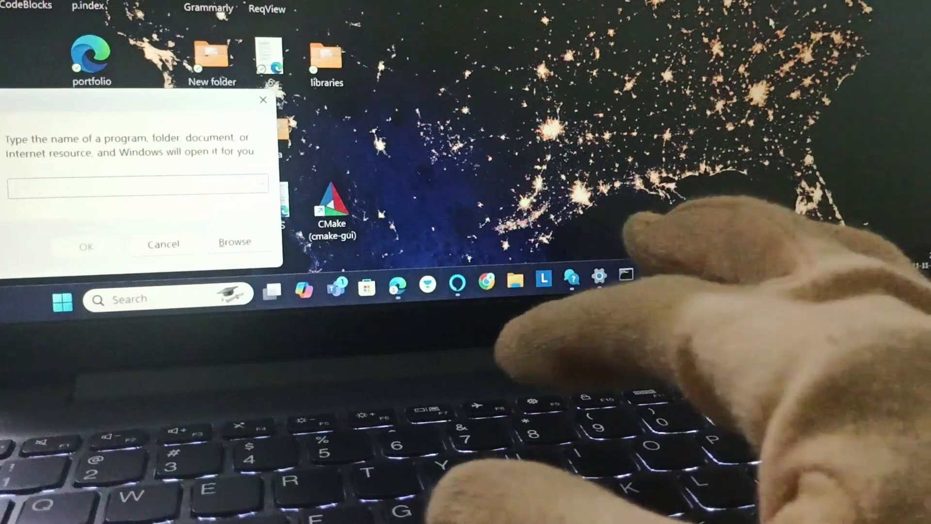
{"action": "type", "text": "tm"}
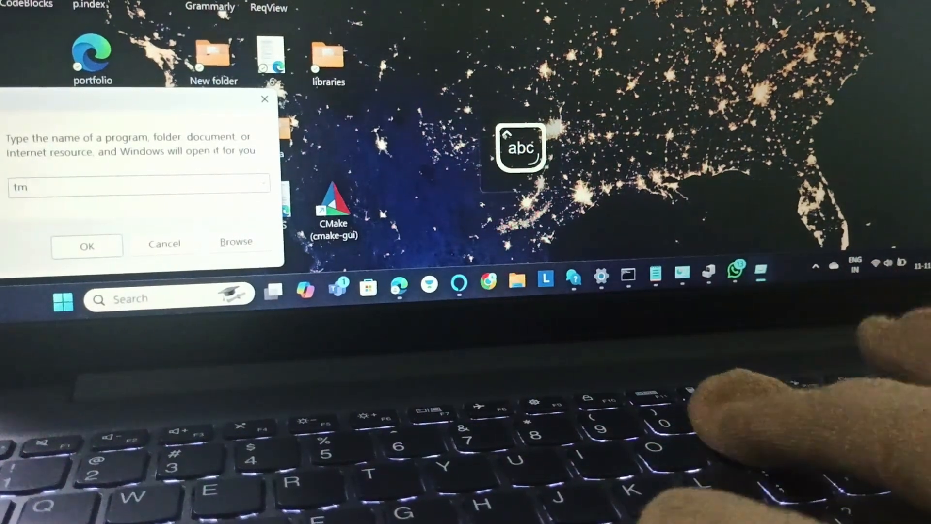
{"action": "type", "text": "p"}
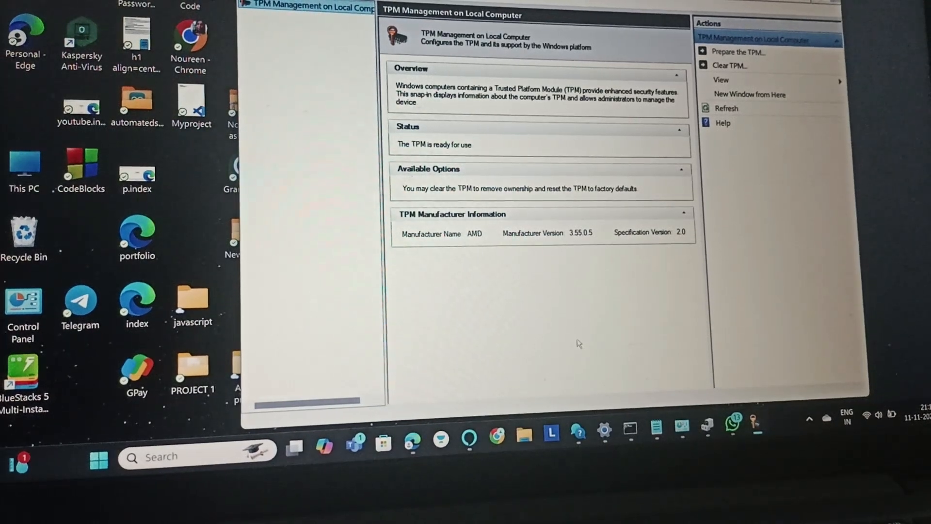
{"action": "mouse_move", "coordinate": [672, 196]}
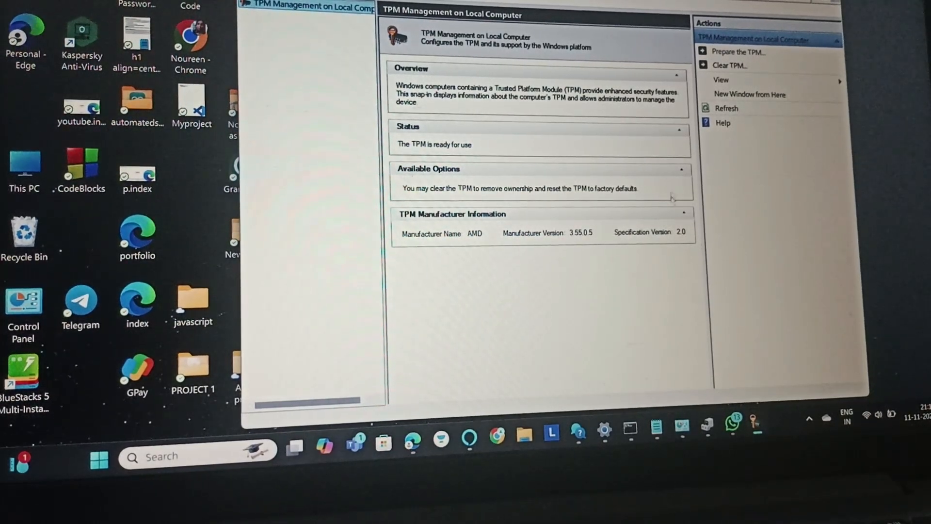